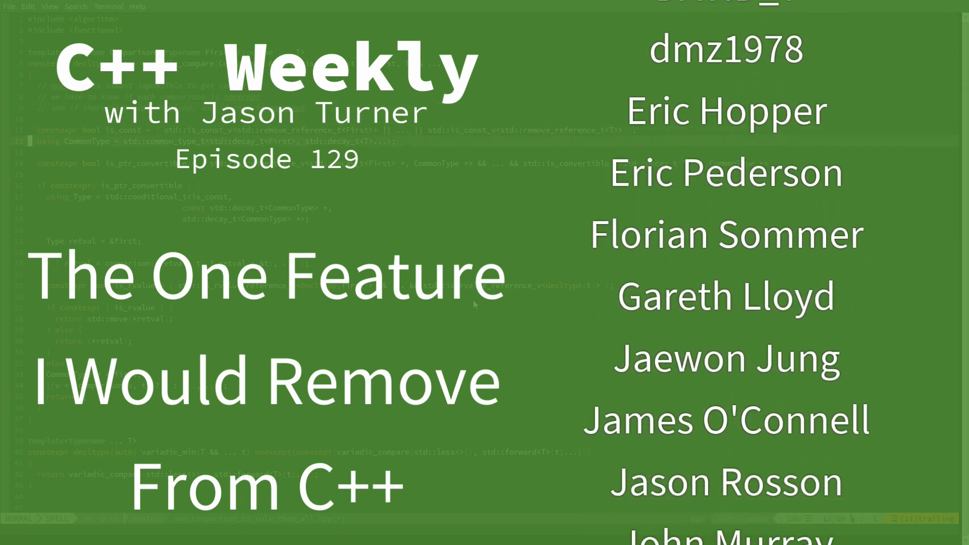
Declare 'const int array[] = { 1,2,3,4,5 };' and 'const int *ptr = array;' inside main
{"action": "scroll", "scroll_direction": "down", "scroll_amount": 3}
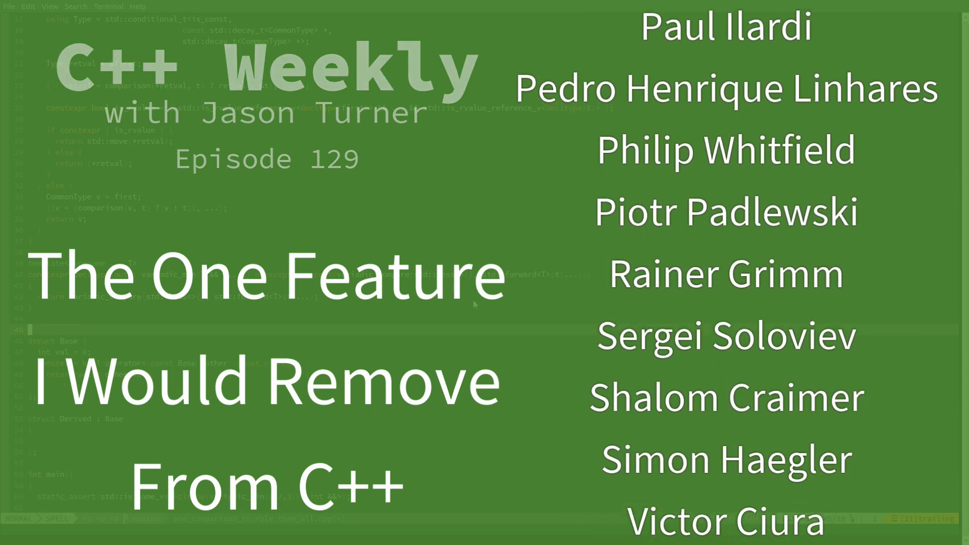
{"action": "scroll", "scroll_direction": "down", "scroll_amount": 3}
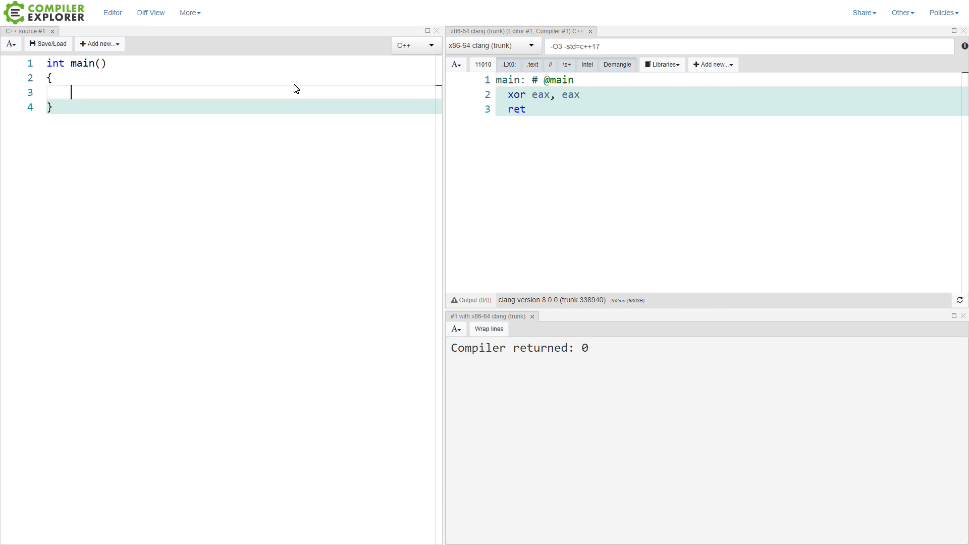
{"action": "type", "text": "const int array[] = { 1,2,3,4,5 };"}
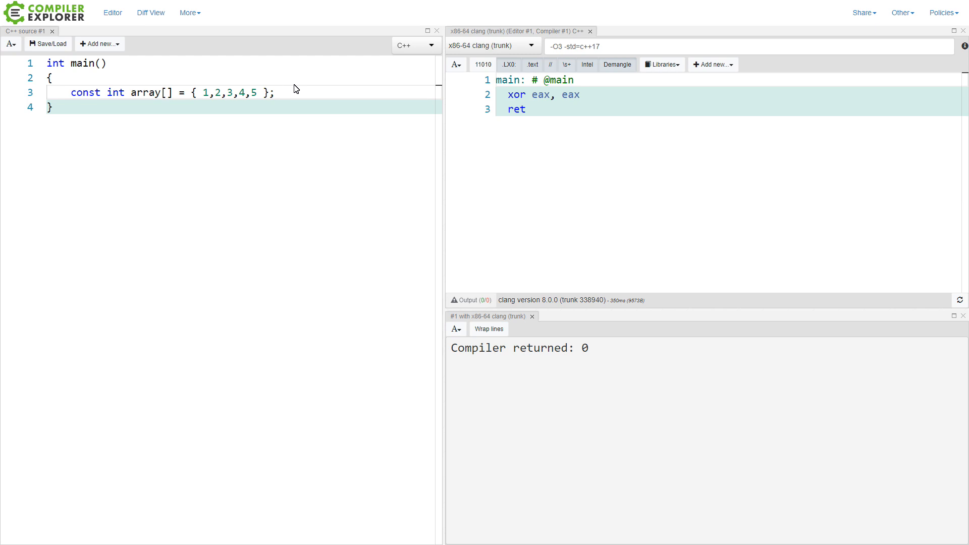
{"action": "type", "text": "const"}
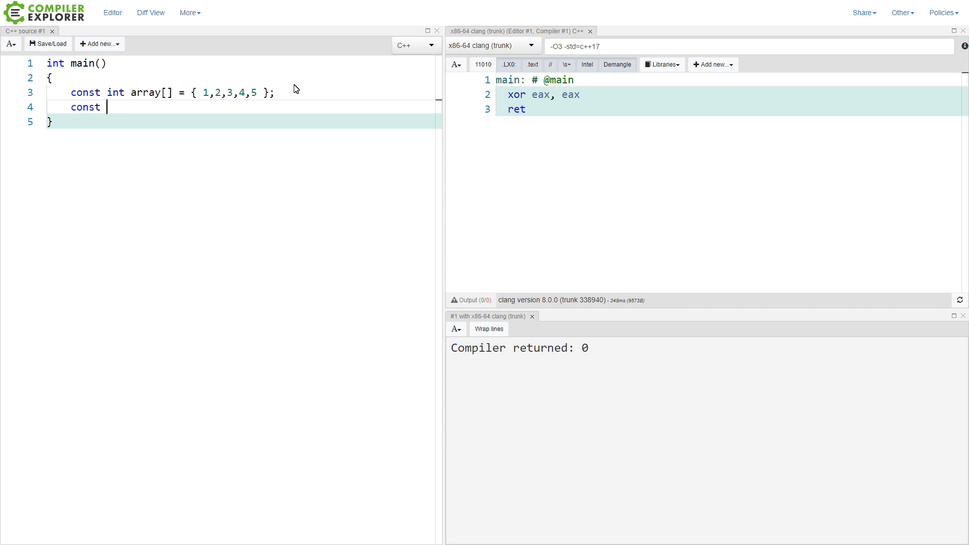
{"action": "type", "text": "intr *ptr ="}
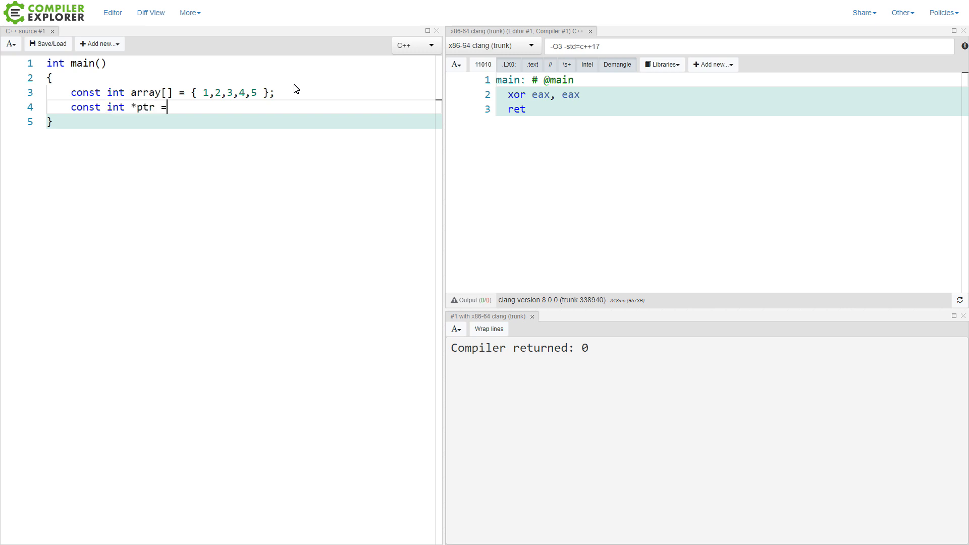
{"action": "type", "text": "array;"}
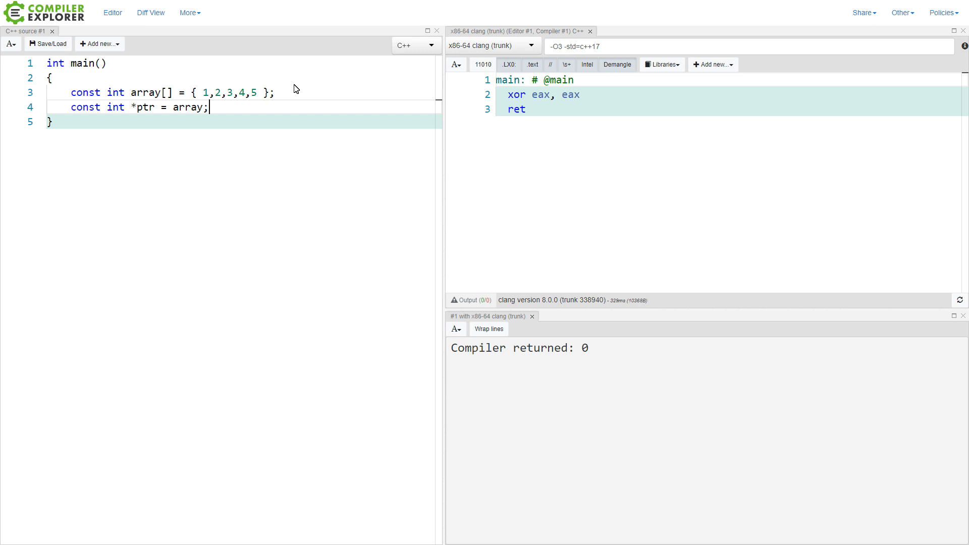
Set the clang compiler options to -Wall -Weverything
{"action": "left_click", "coordinate": [652, 46]}
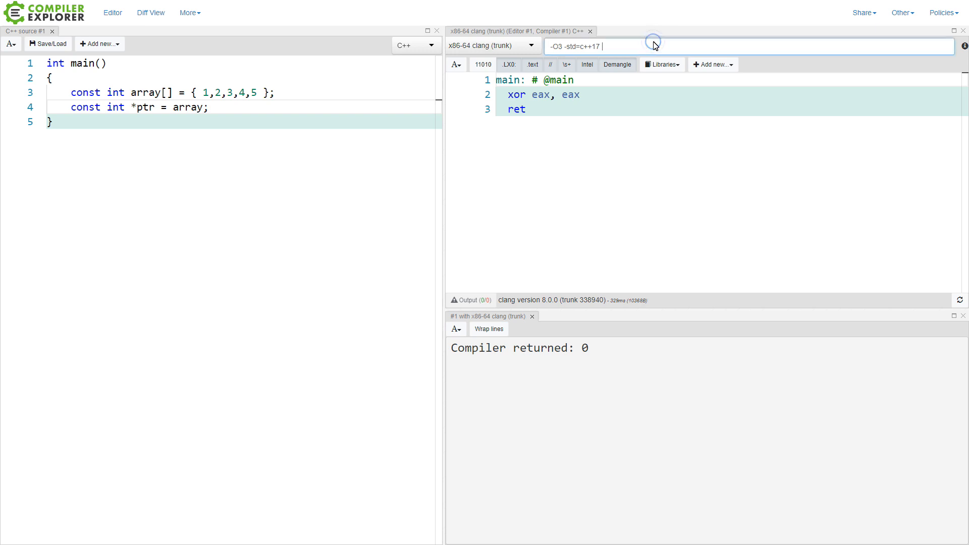
{"action": "type", "text": "-Wall -We"}
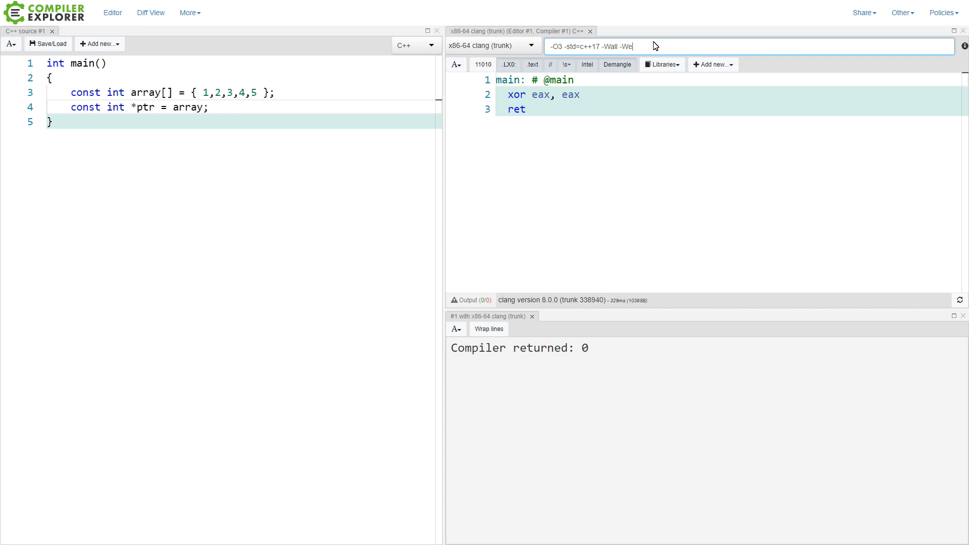
{"action": "type", "text": "xtra"}
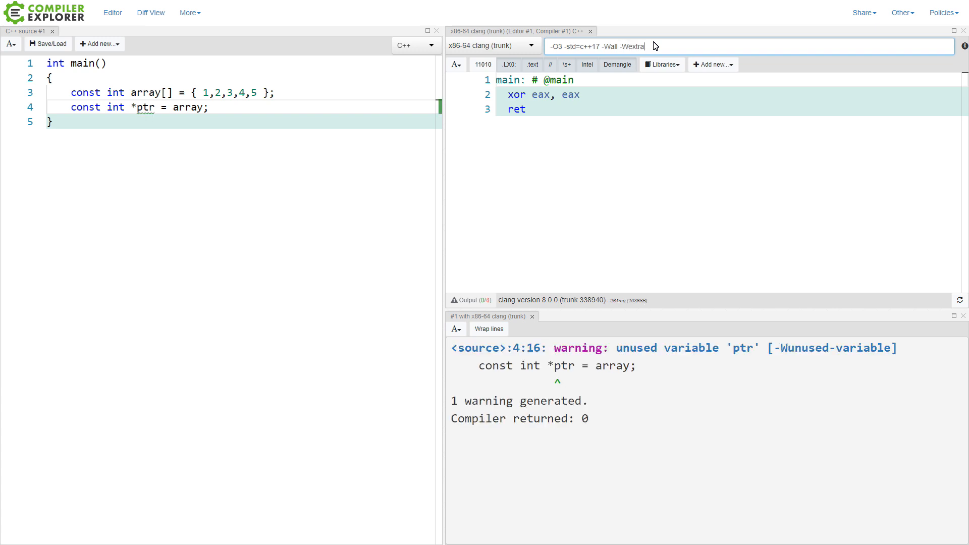
{"action": "key", "text": "Backspace"}
{"action": "type", "text": "verything"}
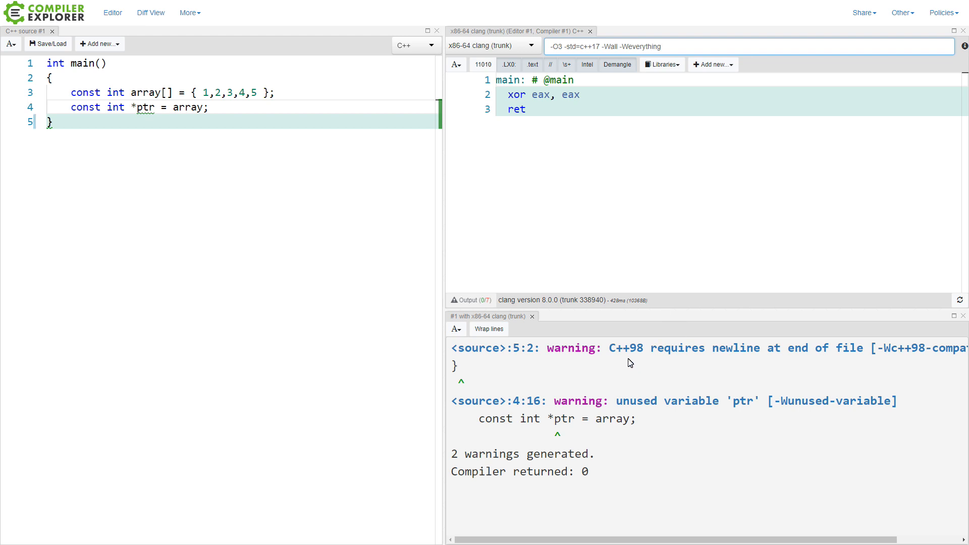
Add a trailing newline after main's closing brace, leaving only the unused ptr warning
{"action": "left_click", "coordinate": [283, 128]}
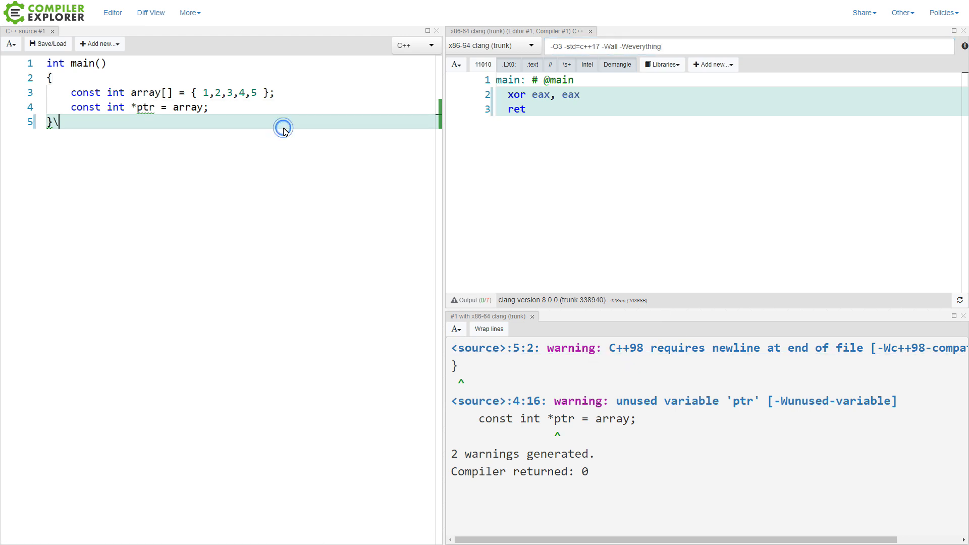
{"action": "key", "text": "Enter"}
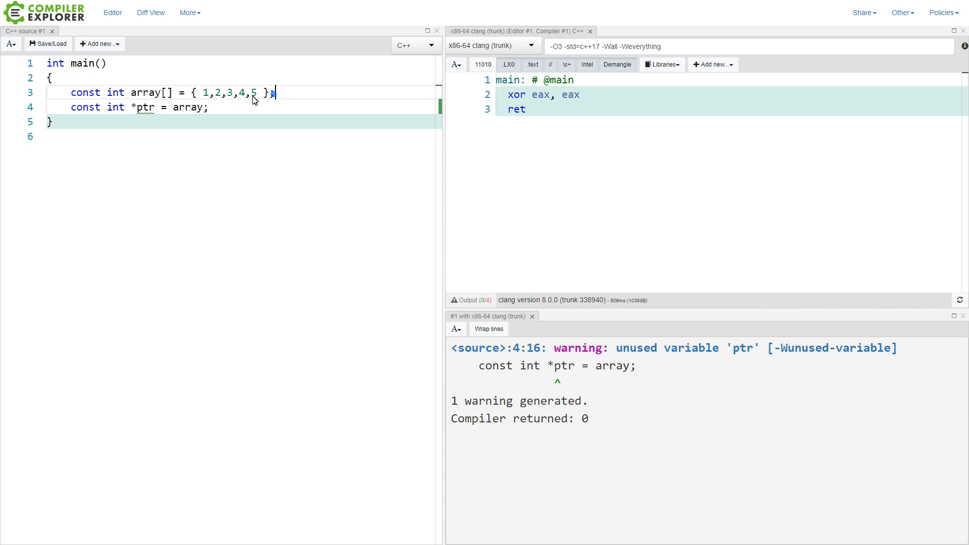
{"action": "left_click_drag", "start_coordinate": [275, 92], "coordinate": [71, 91]}
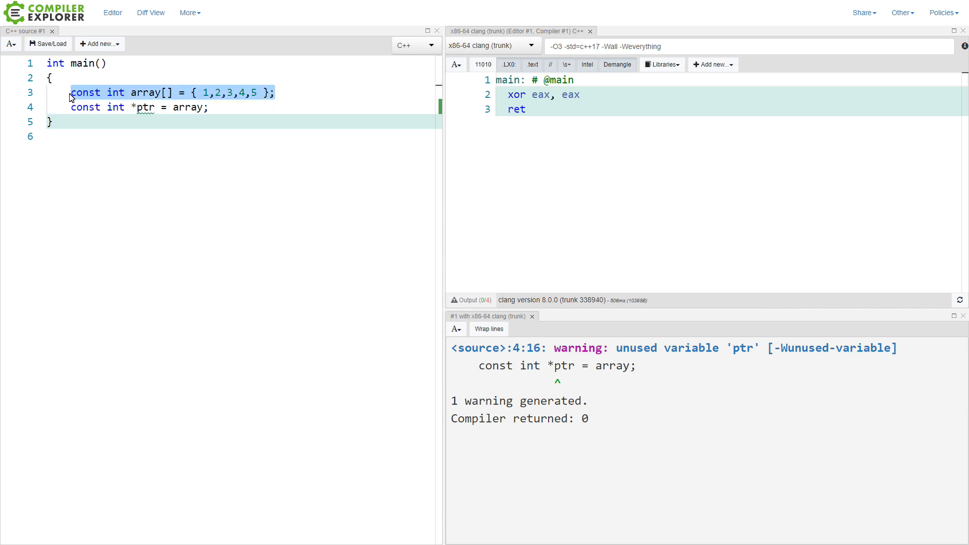
Add an identical array2 and make main return 'array == array2'
{"action": "left_click", "coordinate": [307, 108]}
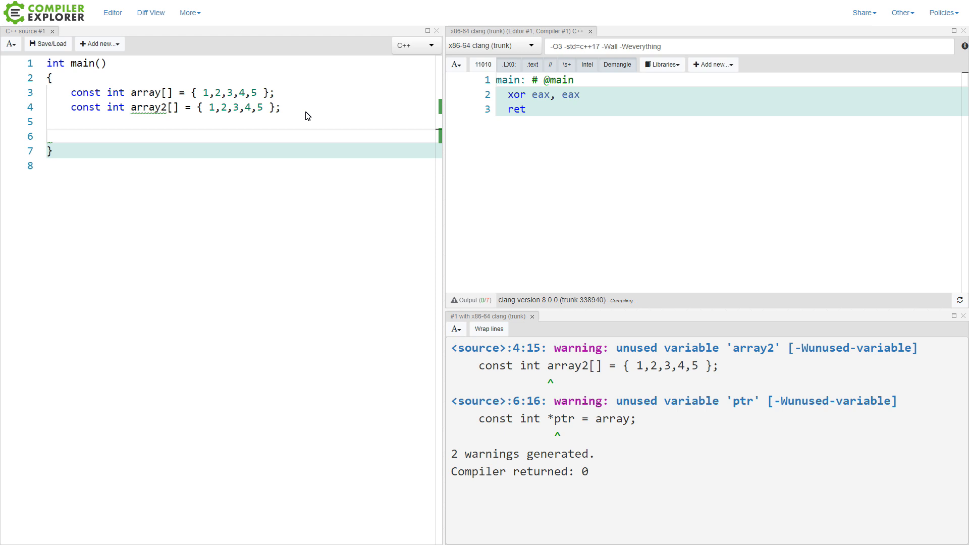
{"action": "type", "text": "return array"}
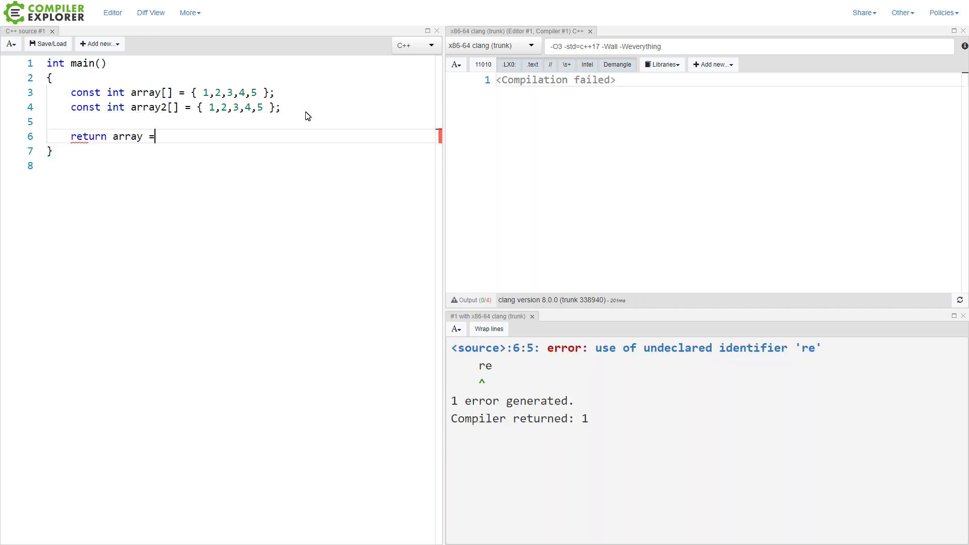
{"action": "type", "text": "= array2;"}
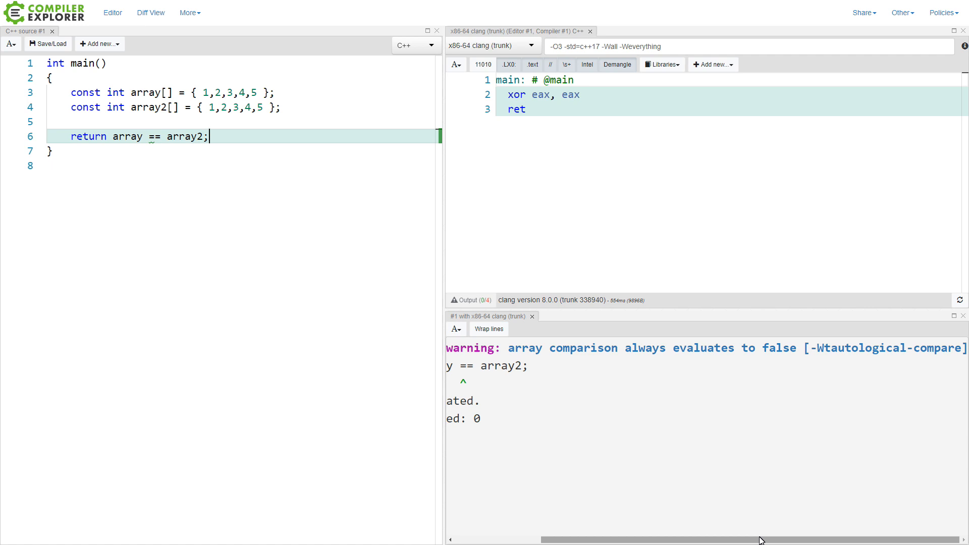
{"action": "mouse_move", "coordinate": [329, 226]}
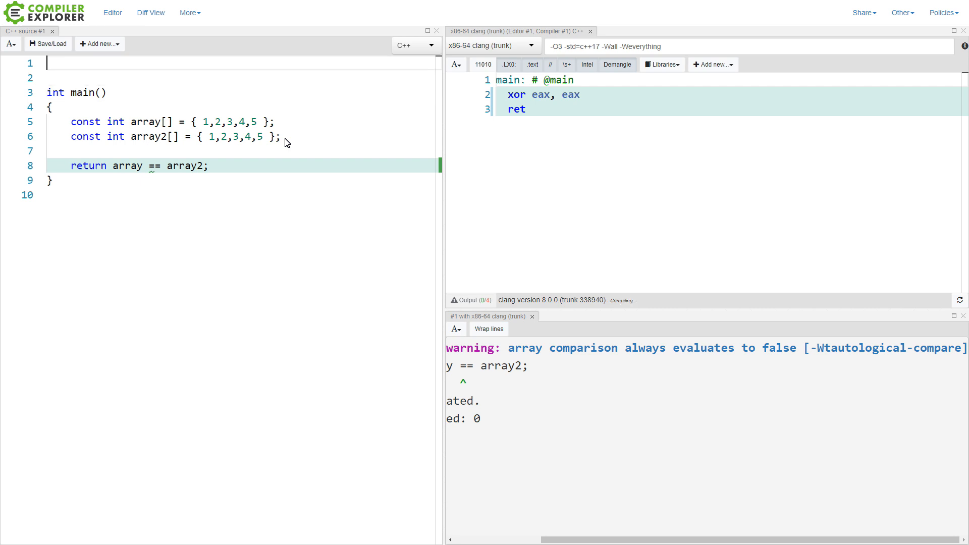
Add 'const auto copy = array;', #include <type_traits>, and return std::is_pointer_v<decltype(copy)>
{"action": "type", "text": "const auto copy = array;"}
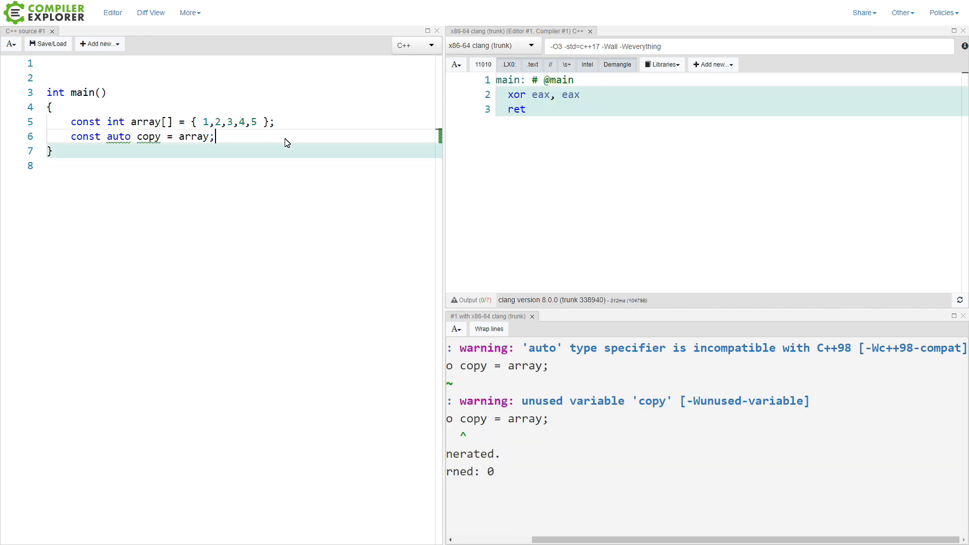
{"action": "key", "text": "Enter"}
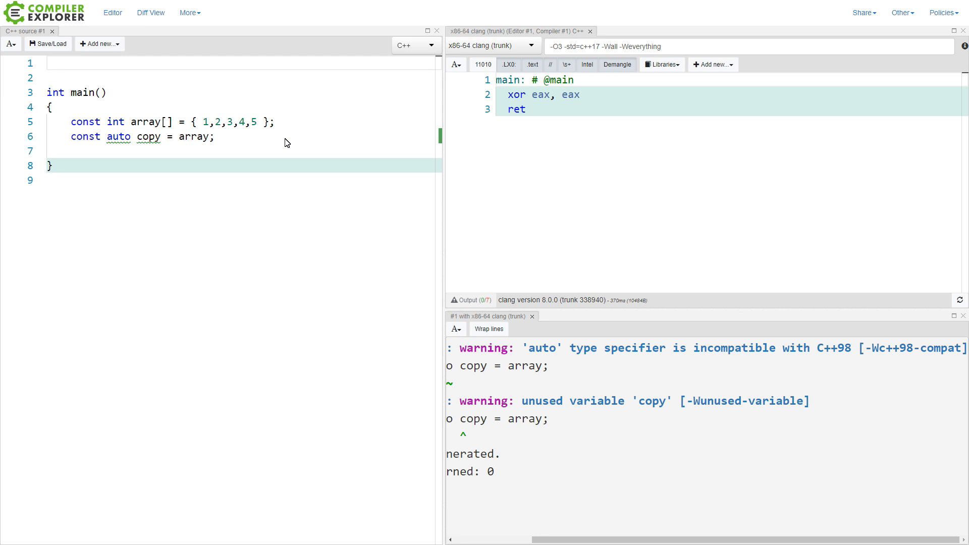
{"action": "type", "text": "#include <type_traits>"}
{"action": "left_click", "coordinate": [243, 151]}
{"action": "type", "text": "return std::is_array"}
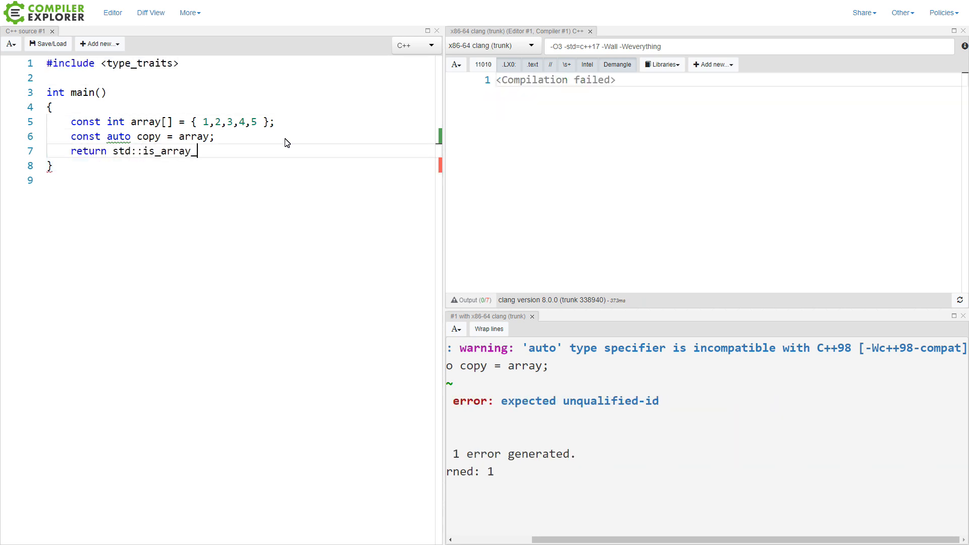
{"action": "type", "text": "_v<decltype(copy)>;"}
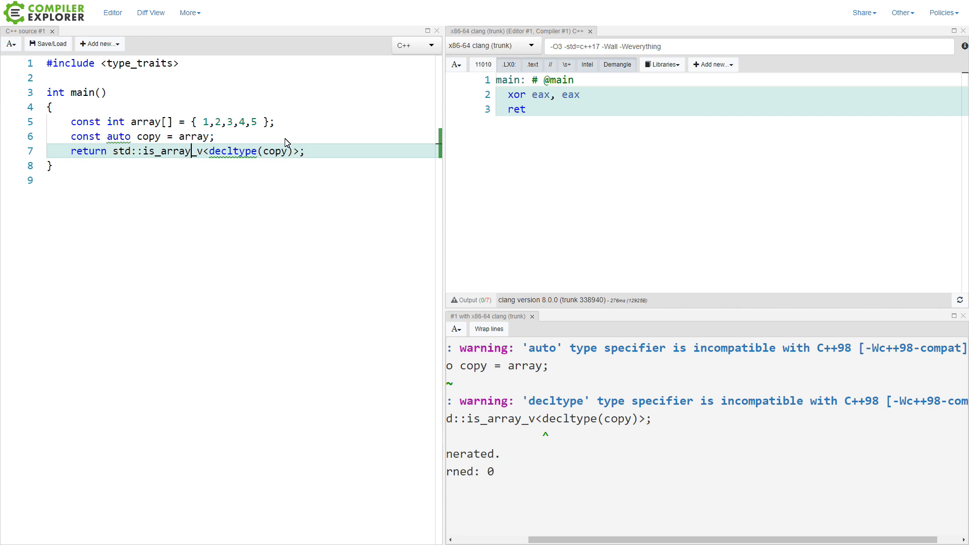
{"action": "type", "text": "is_pointe"}
{"action": "type", "text": "auto"}
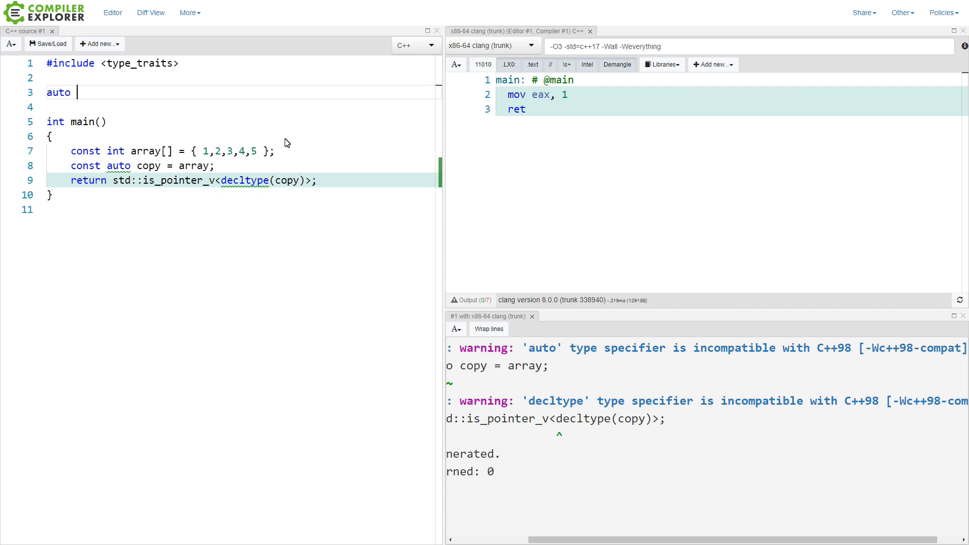
Write 'auto get_arrray()' returning a local {1,2,3,4,5} array, and comment out main's copy lines
{"action": "type", "text": "get_arrray("}
{"action": "type", "text": "return array;"}
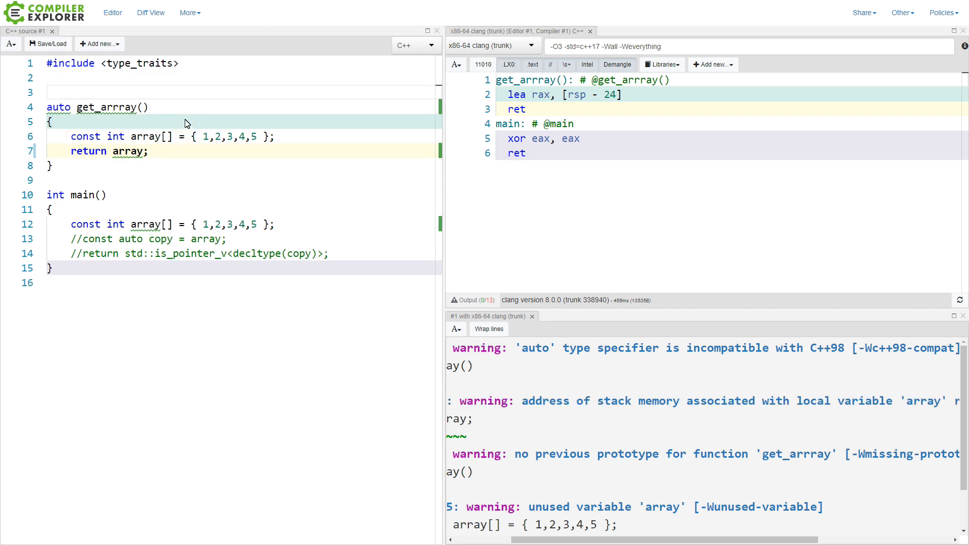
{"action": "type", "text": "void u"}
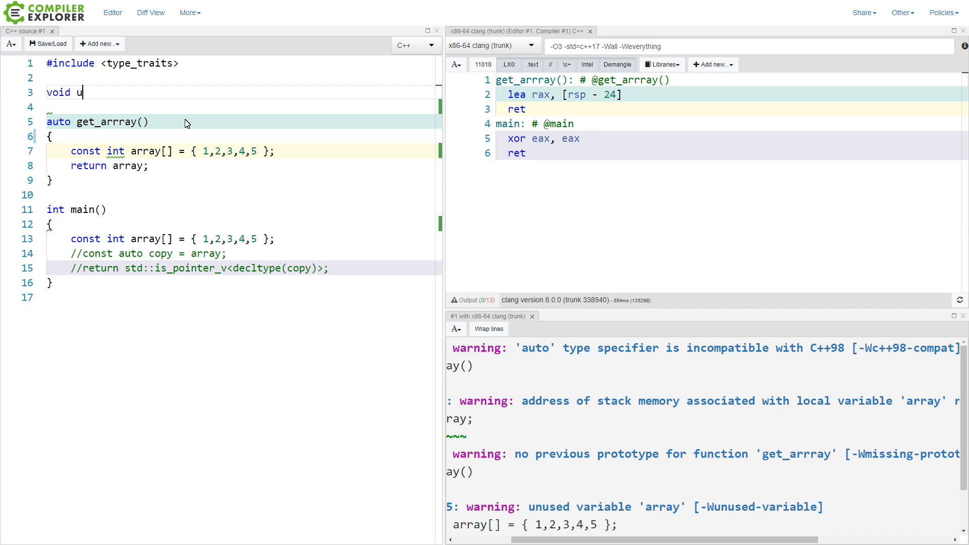
Replace get_arrray with 'void use_array(const int array[5])', call it in main, and drop 4,5
{"action": "type", "text": "se_array("}
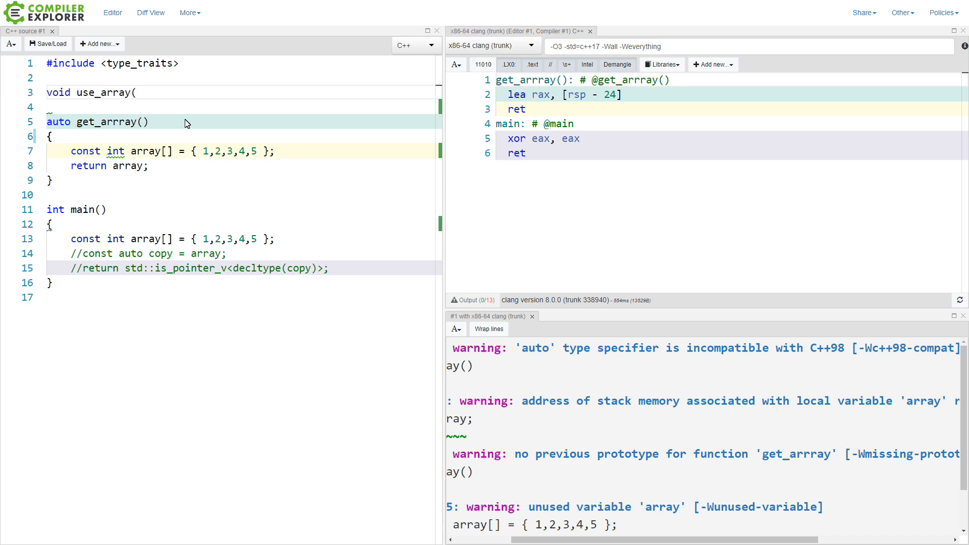
{"action": "type", "text": "const int array[5"}
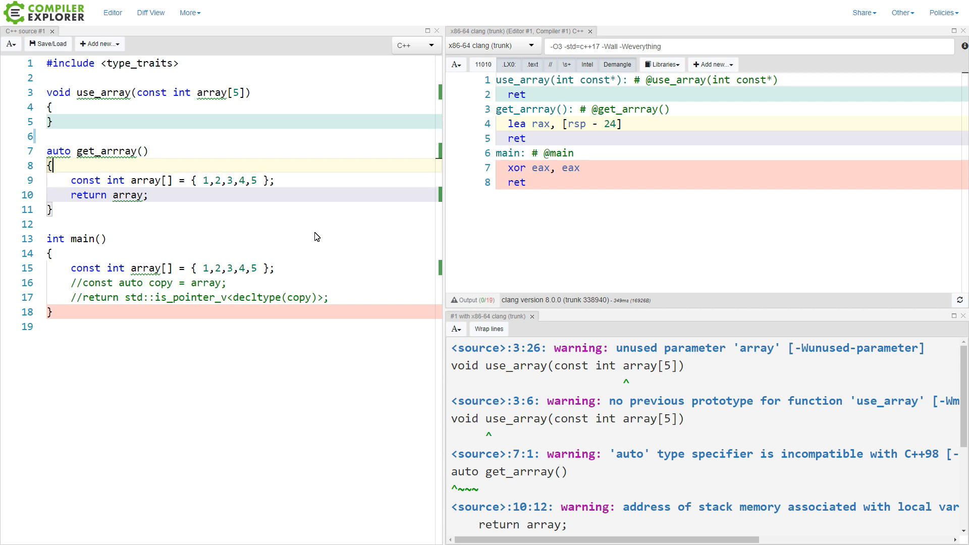
{"action": "type", "text": "use_array(array);"}
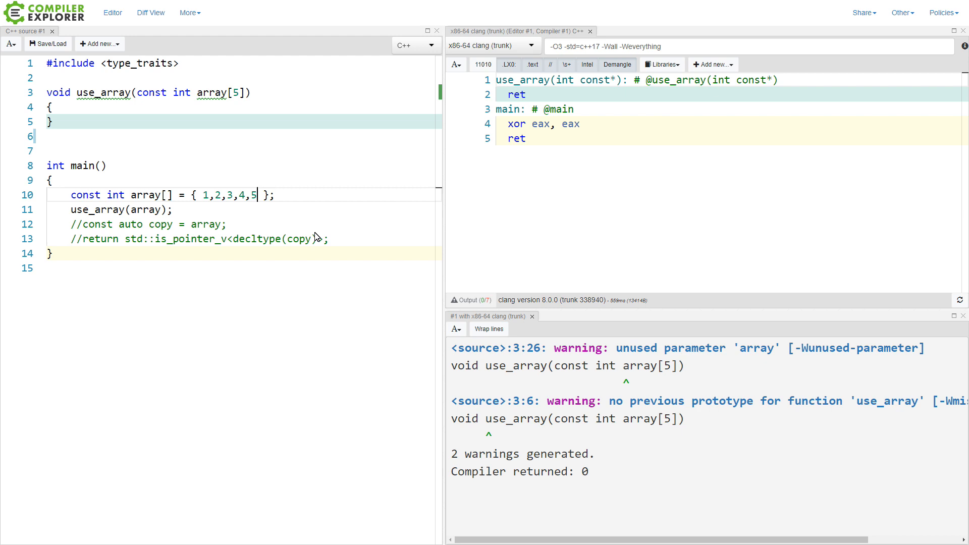
{"action": "key", "text": "BackSpace"}
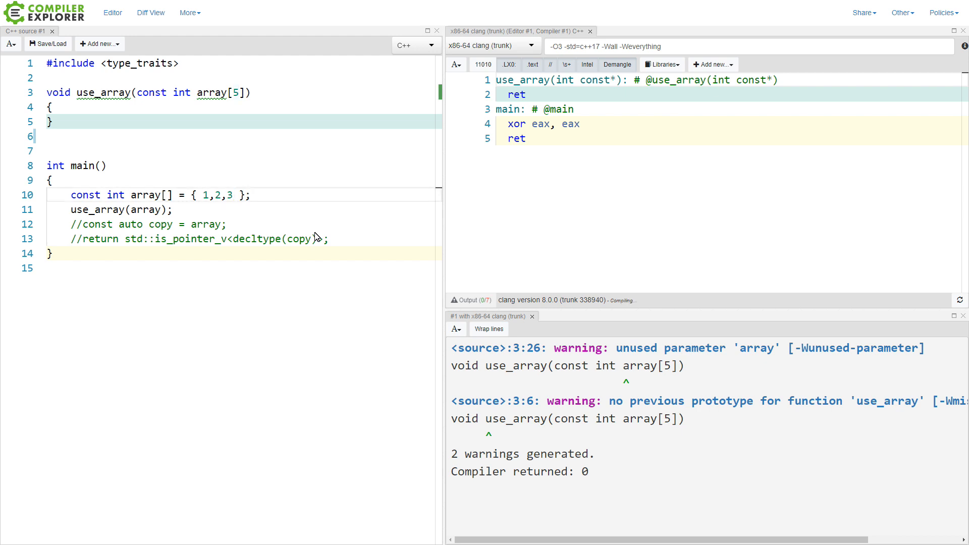